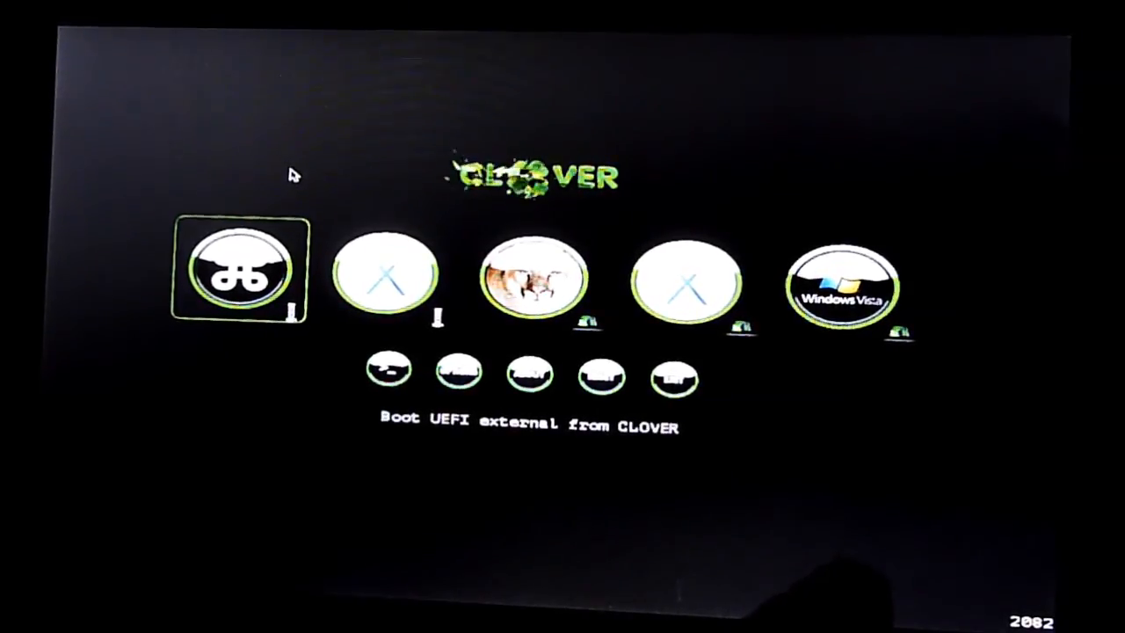
- Boot the external UEFI USB entry in Clover and show the installer's Utilities menu
key(Right)
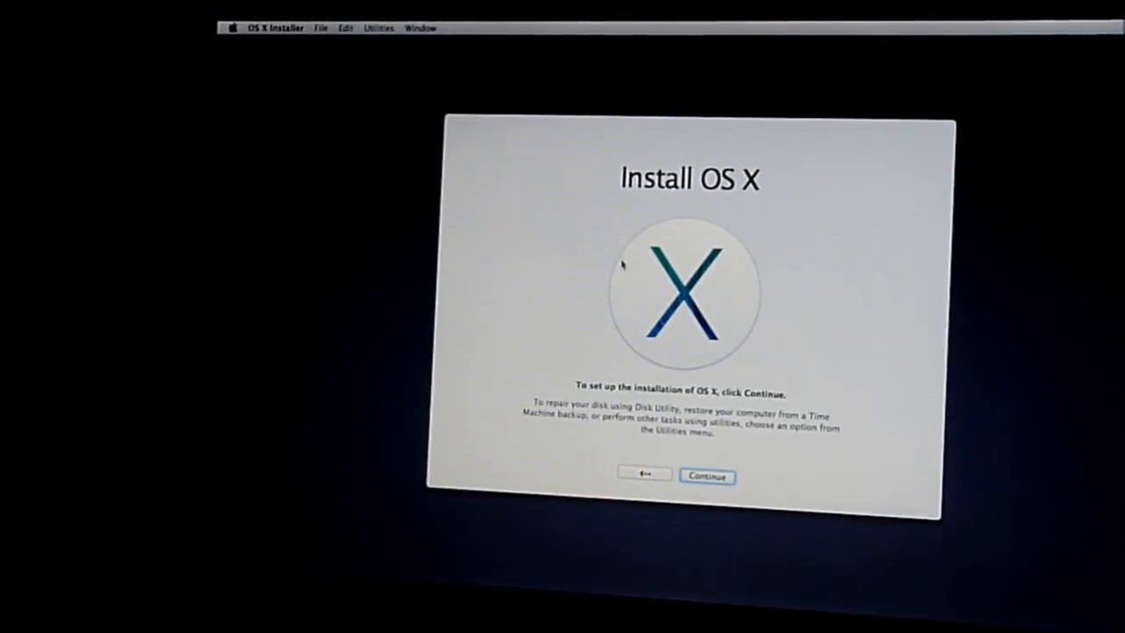
mouse_move(379, 27)
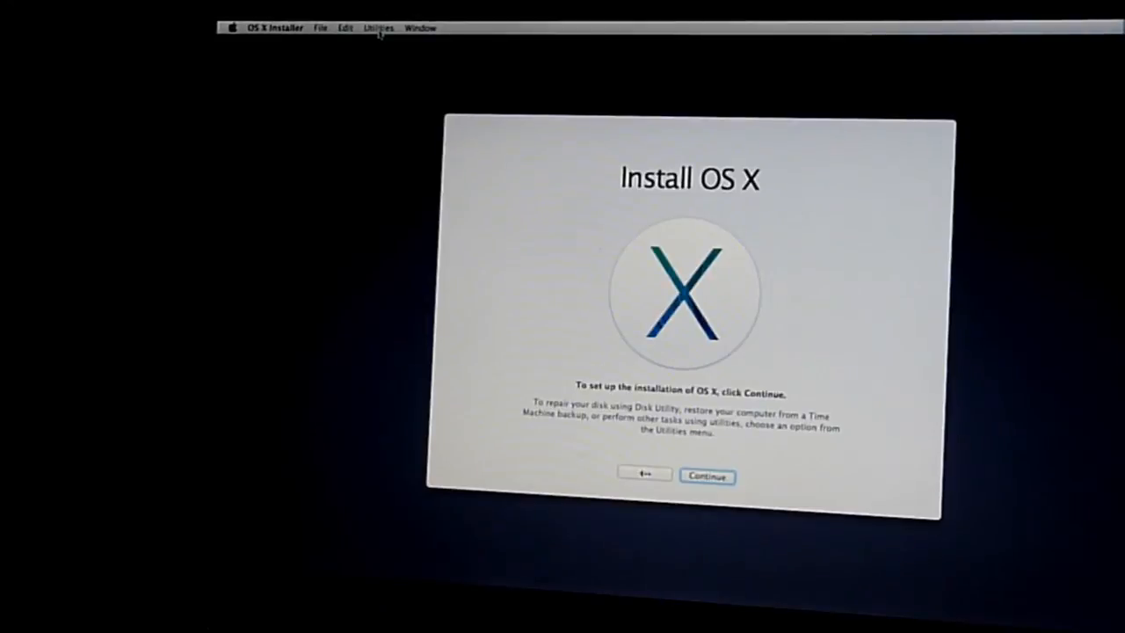
click(378, 27)
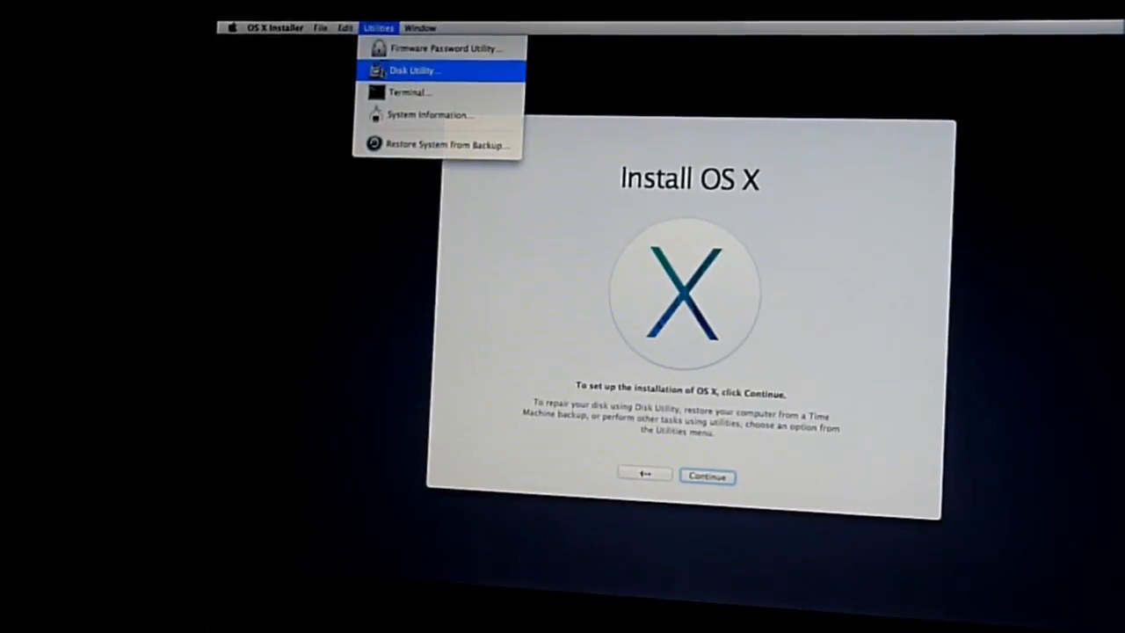
- Launch Disk Utility from the installer's Utilities menu
click(412, 70)
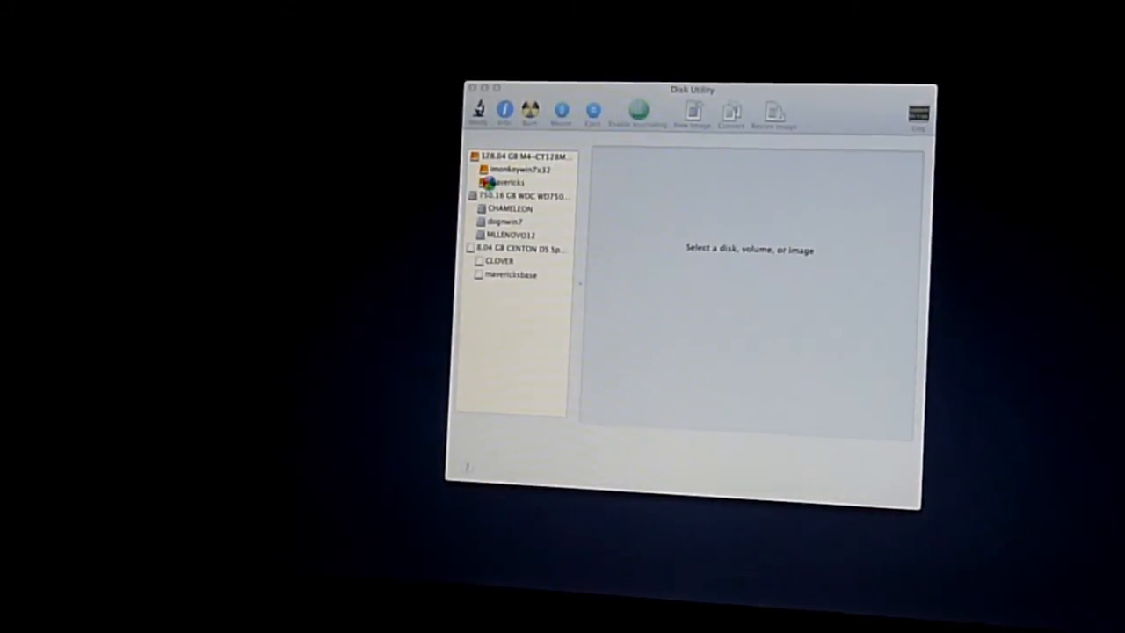